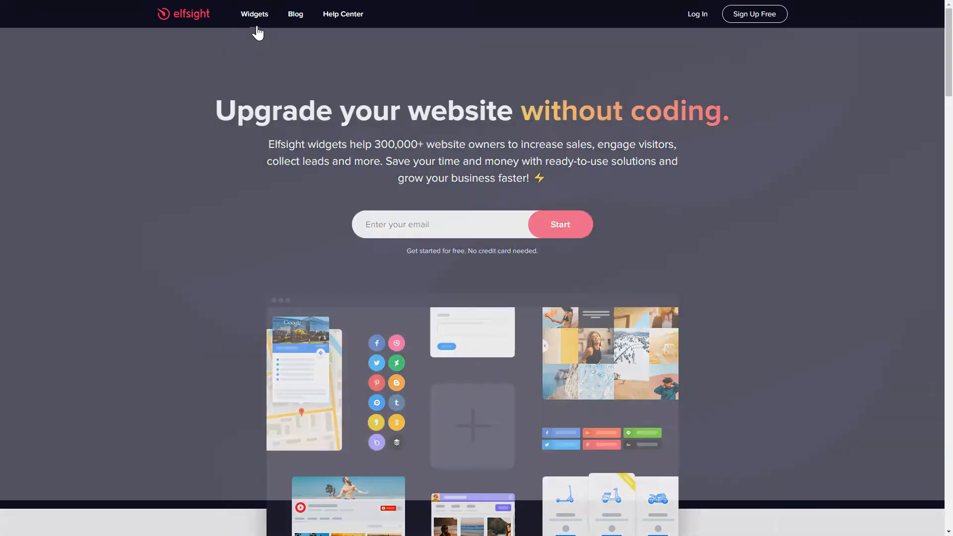
- Open the Reviews from TripAdvisor widget page from the Widgets catalogue
{"action": "left_click", "coordinate": [255, 13]}
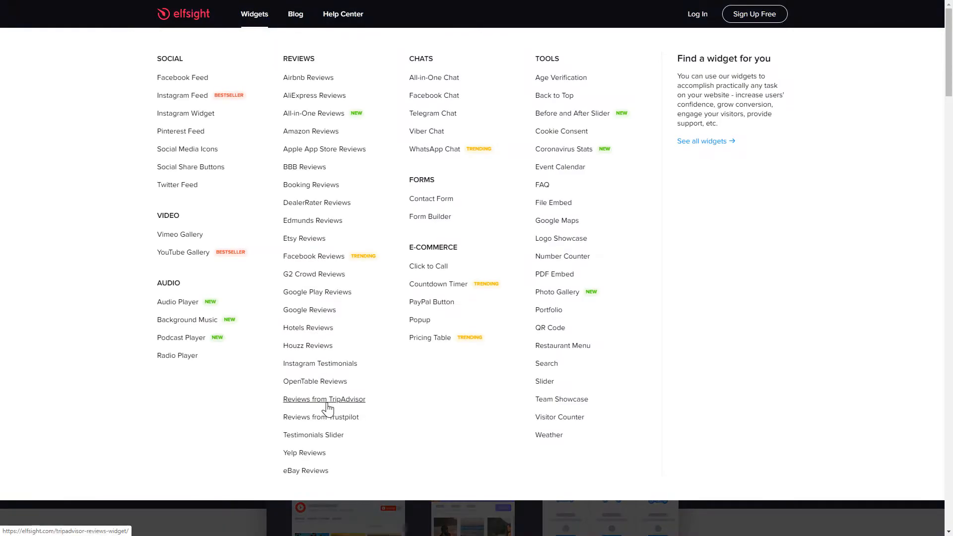
{"action": "left_click", "coordinate": [324, 398]}
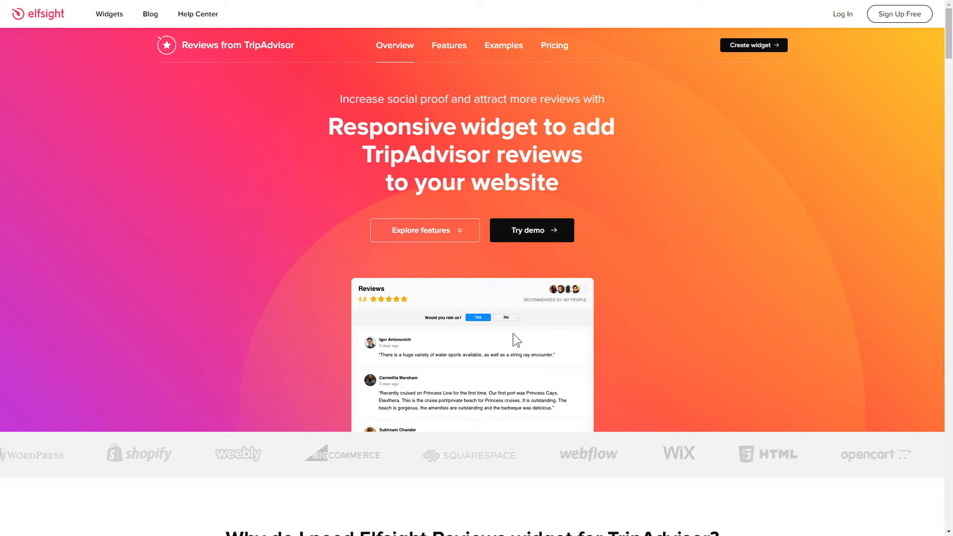
- Start a new TripAdvisor widget, preview Carousel, then choose the Reviews Widget template
{"action": "left_click", "coordinate": [752, 45]}
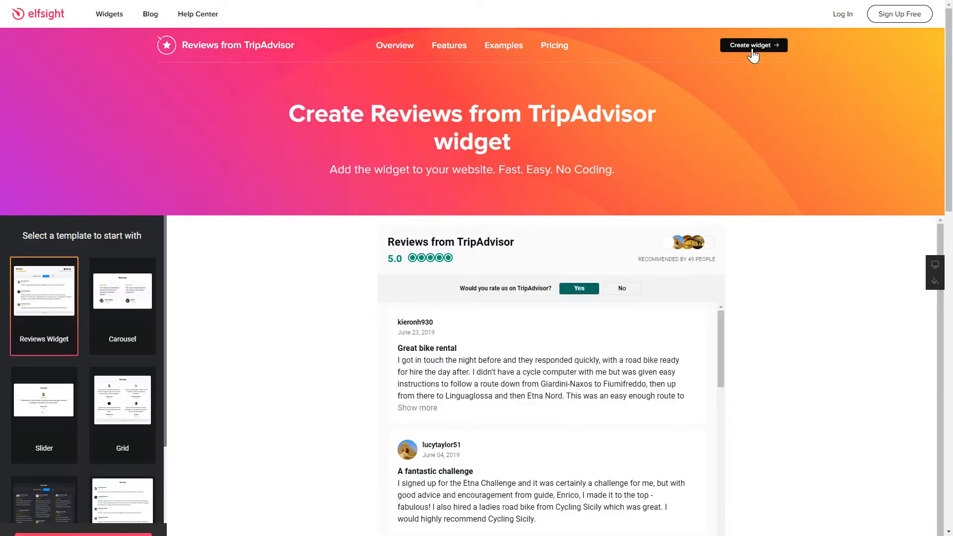
{"action": "scroll", "scroll_direction": "down", "scroll_amount": 3}
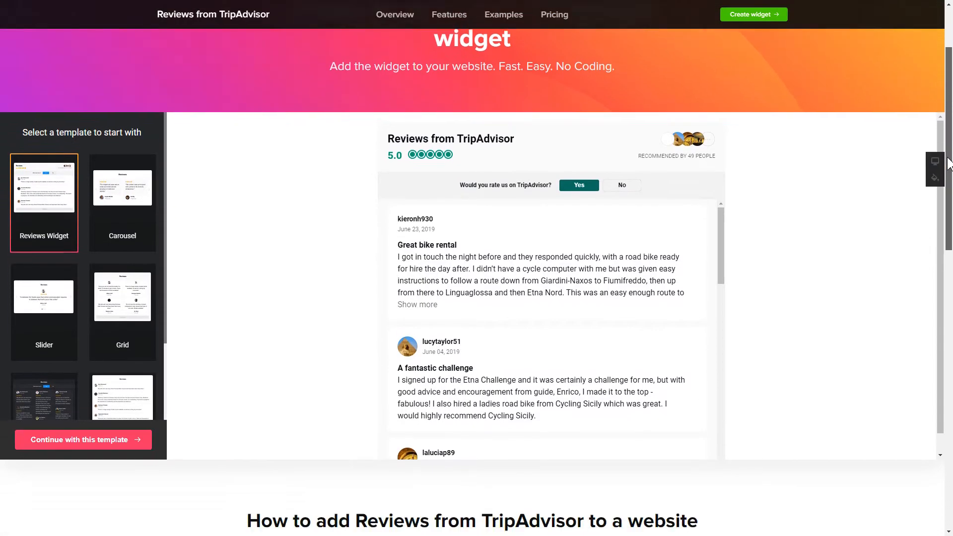
{"action": "scroll", "scroll_direction": "down", "scroll_amount": 3}
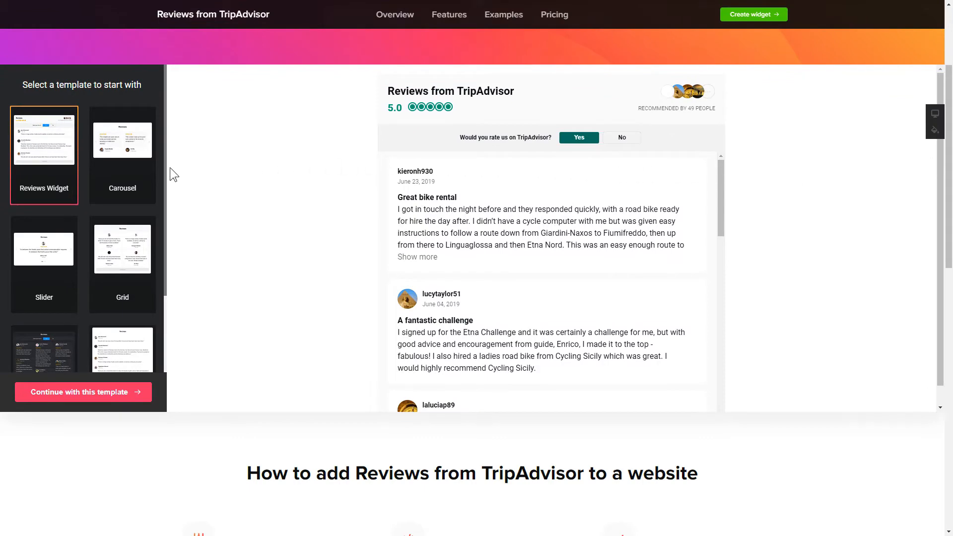
{"action": "left_click", "coordinate": [122, 136]}
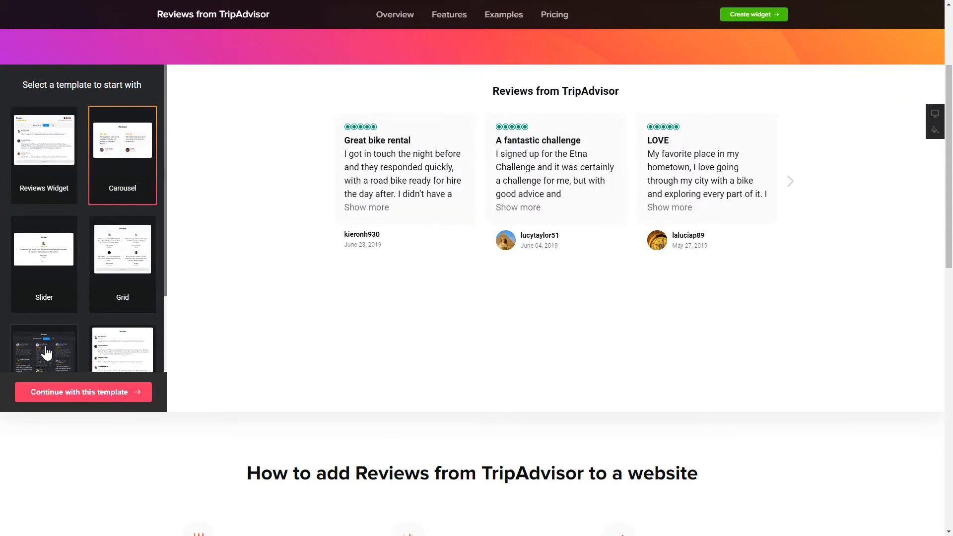
{"action": "left_click", "coordinate": [44, 136]}
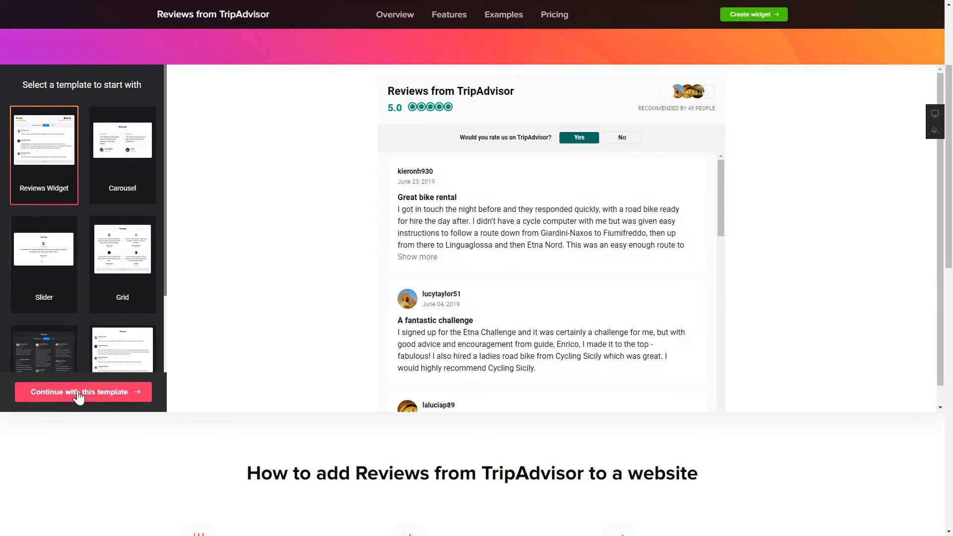
- Continue with the template, then paste and apply the Province of Messina, Sicily TripAdvisor link
{"action": "left_click", "coordinate": [83, 391]}
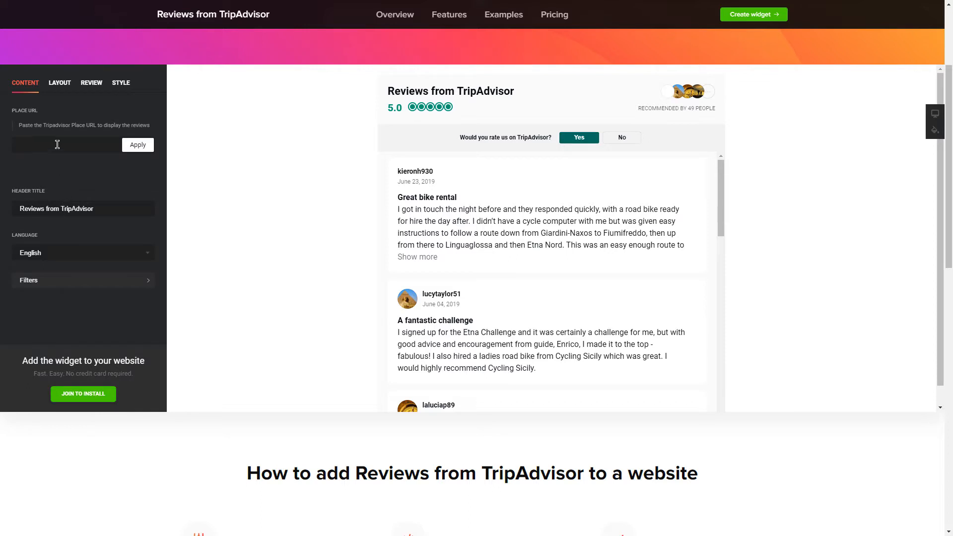
{"action": "type", "text": "Province_of_Messina_Sicily.html"}
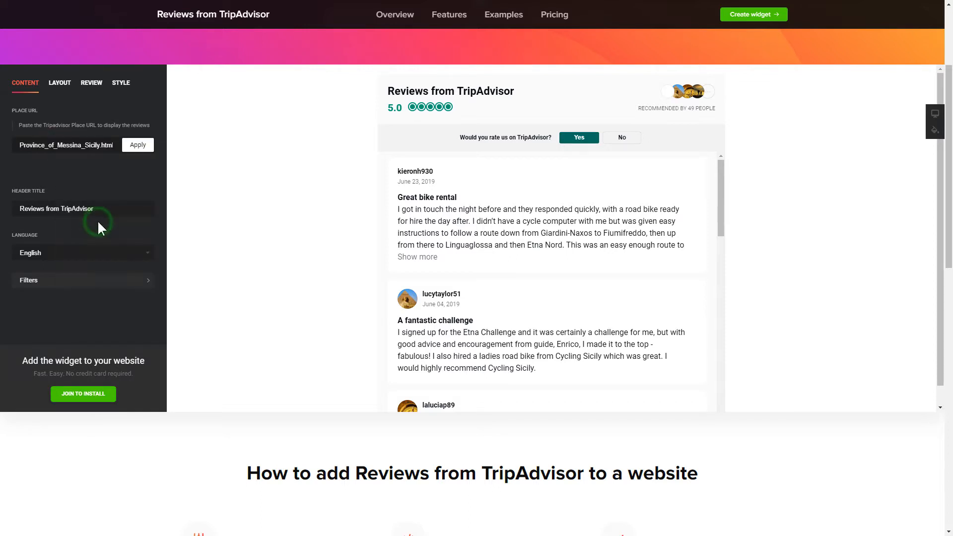
{"action": "left_click", "coordinate": [137, 144]}
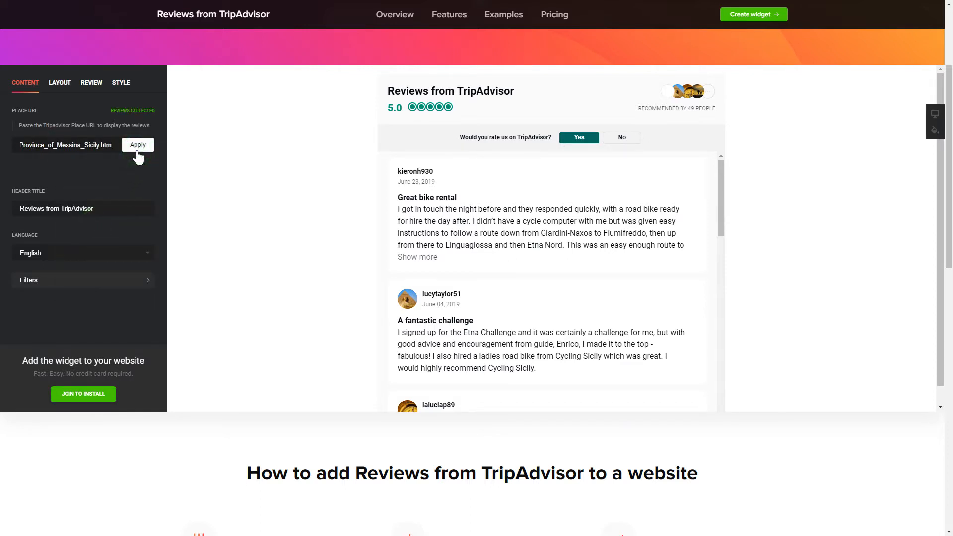
- Browse the Layout, Review and Style tabs, then return to Content
{"action": "left_click", "coordinate": [59, 82]}
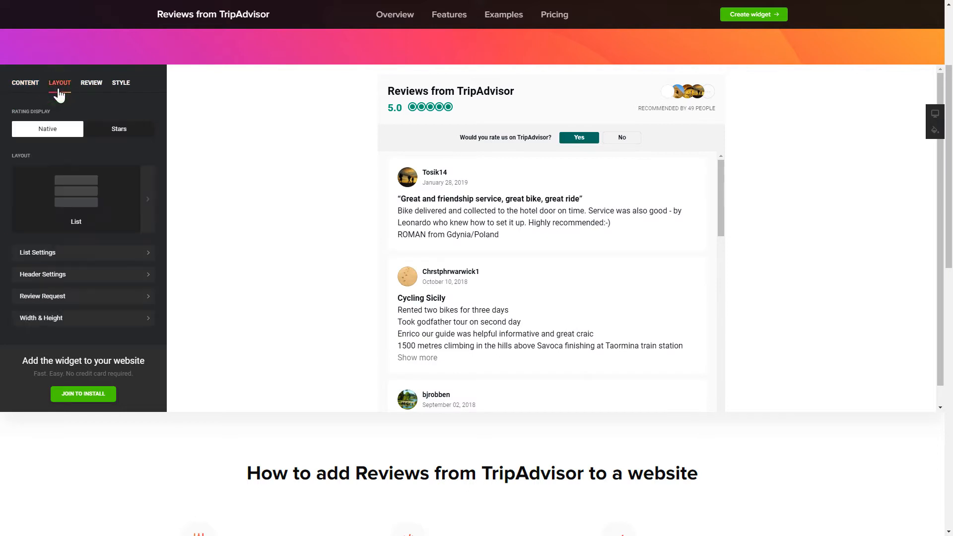
{"action": "mouse_move", "coordinate": [84, 96]}
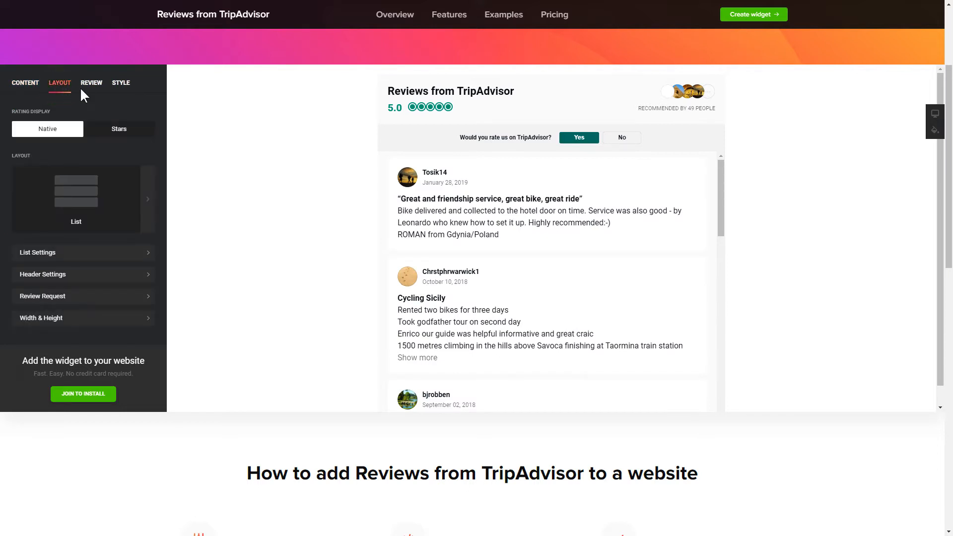
{"action": "left_click", "coordinate": [92, 83]}
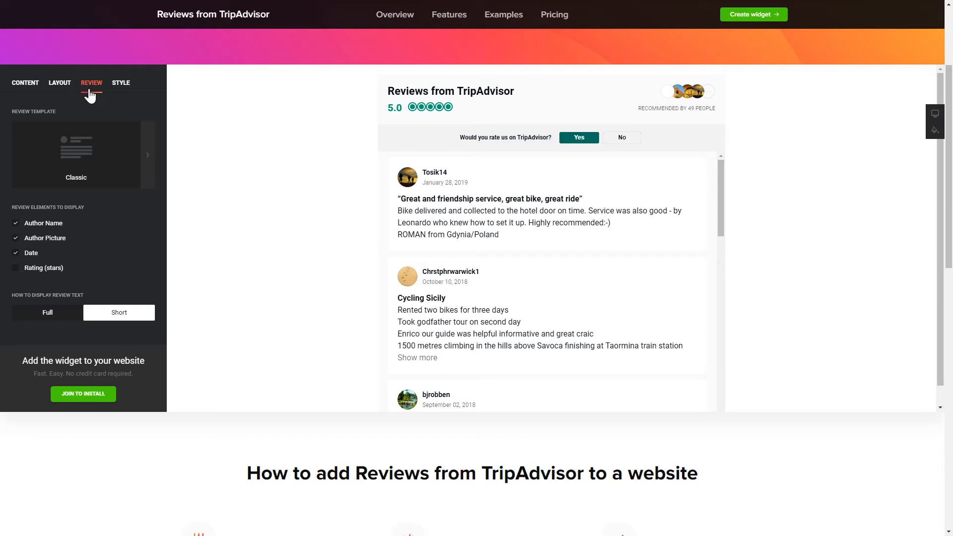
{"action": "left_click", "coordinate": [120, 83]}
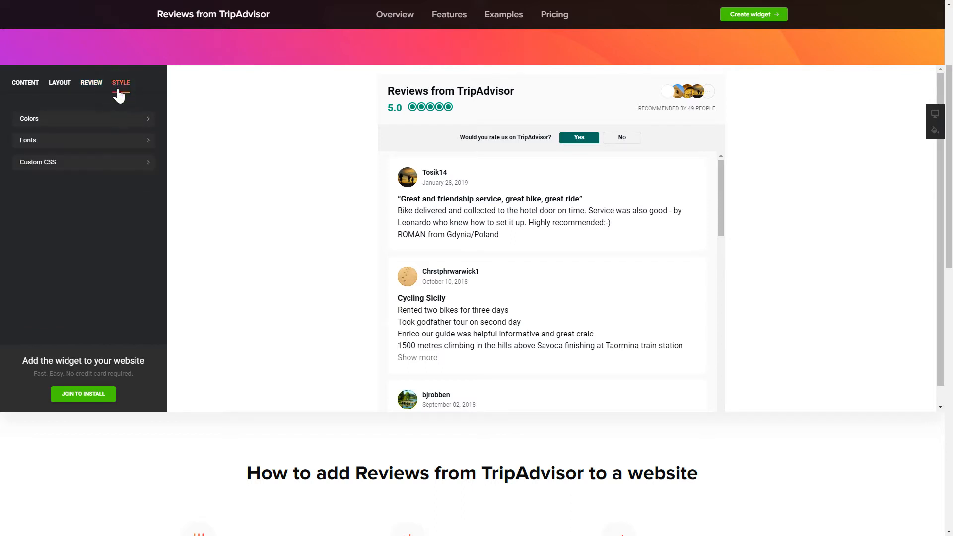
{"action": "mouse_move", "coordinate": [39, 101]}
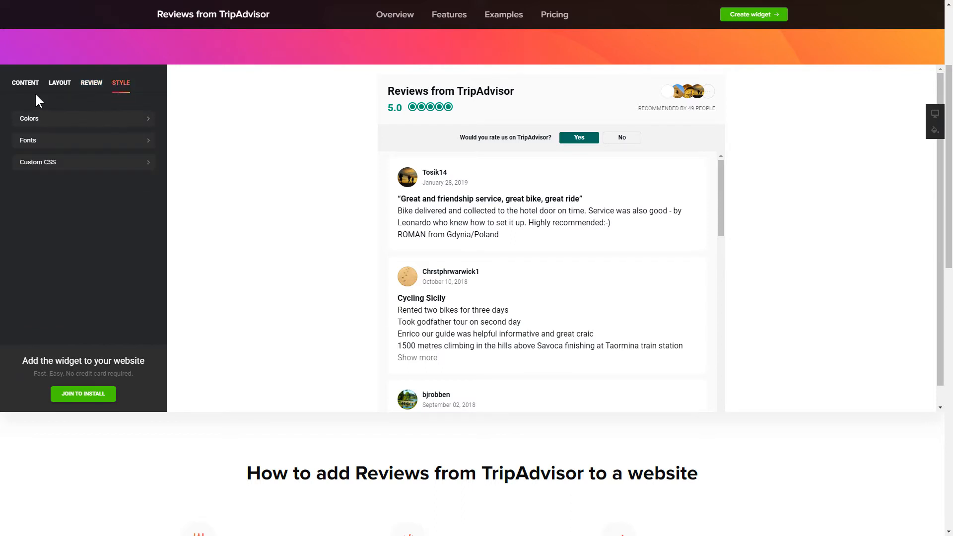
{"action": "left_click", "coordinate": [25, 83]}
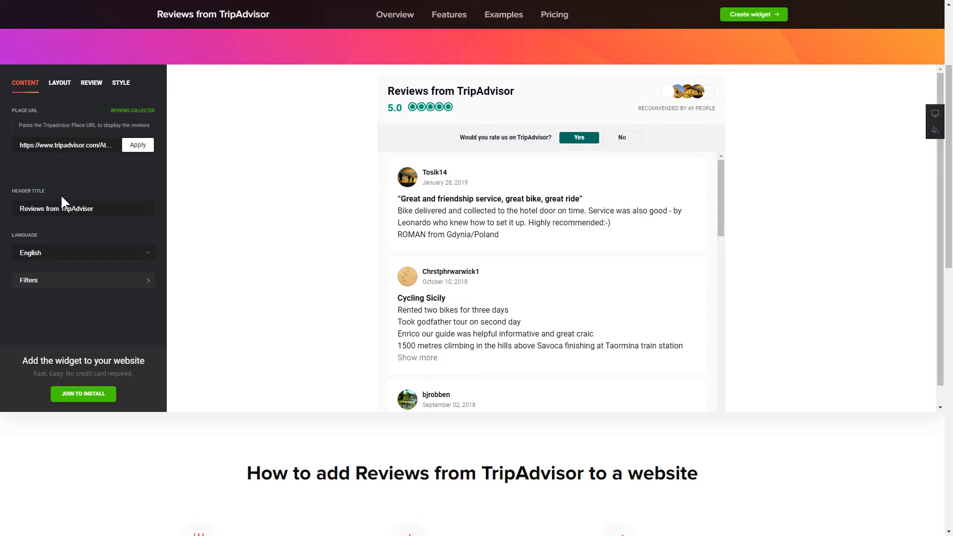
- Sign up for an Elfsight account with email 'example' and a password
{"action": "left_click", "coordinate": [83, 393]}
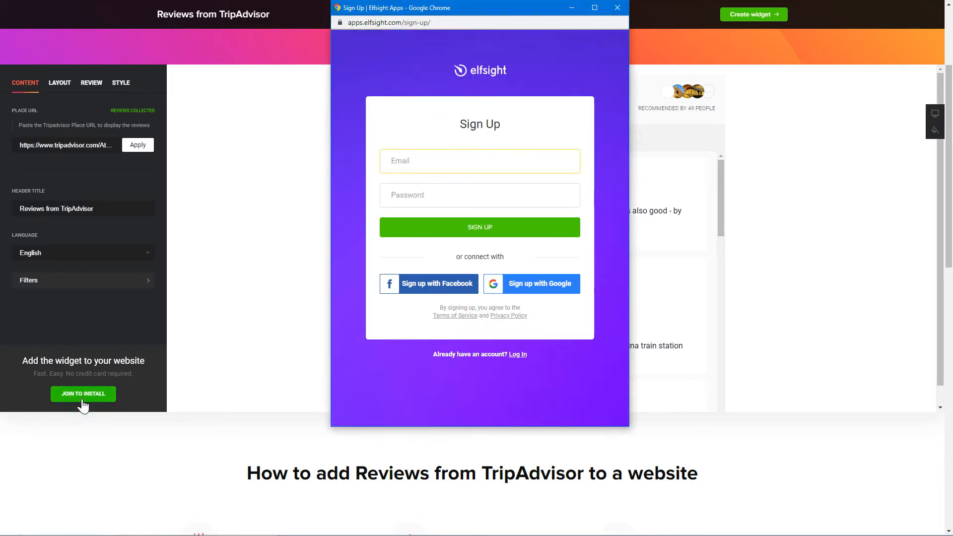
{"action": "type", "text": "example@elfsight.com"}
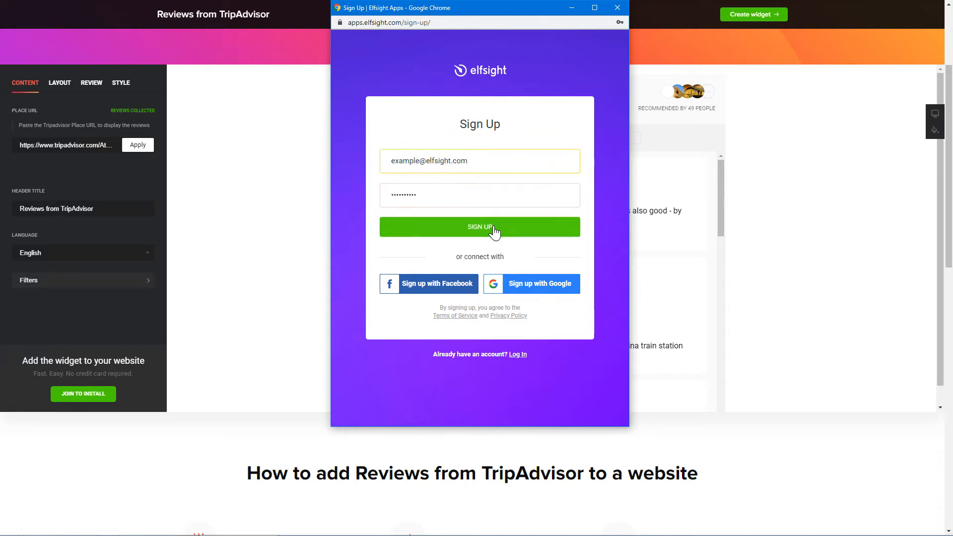
{"action": "left_click", "coordinate": [480, 226]}
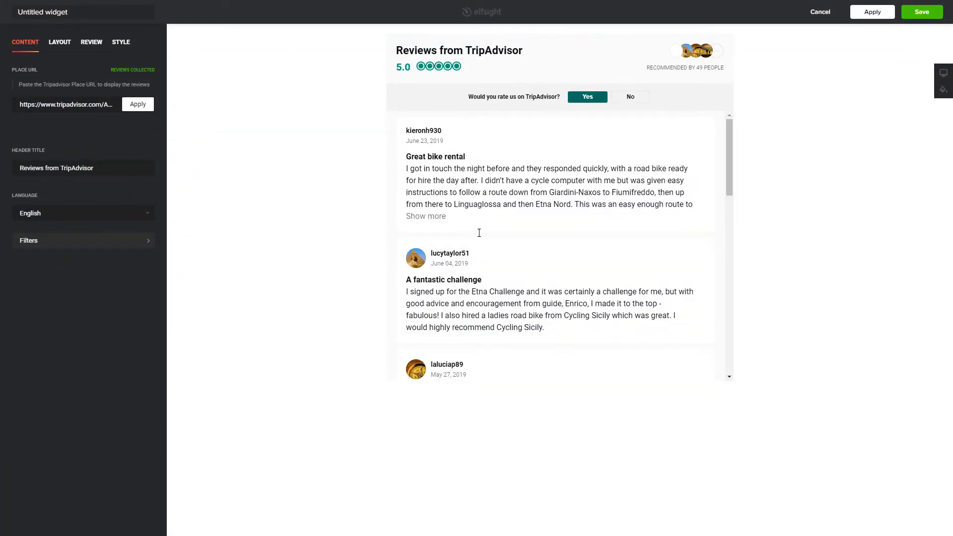
{"action": "mouse_move", "coordinate": [804, 111]}
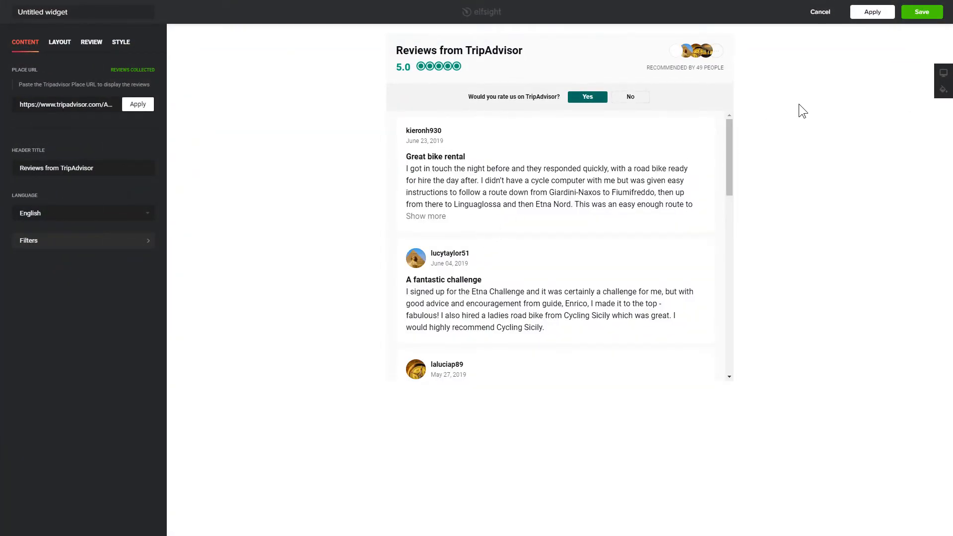
- Save the TripAdvisor reviews widget to reach the plan selection page
{"action": "left_click", "coordinate": [921, 11]}
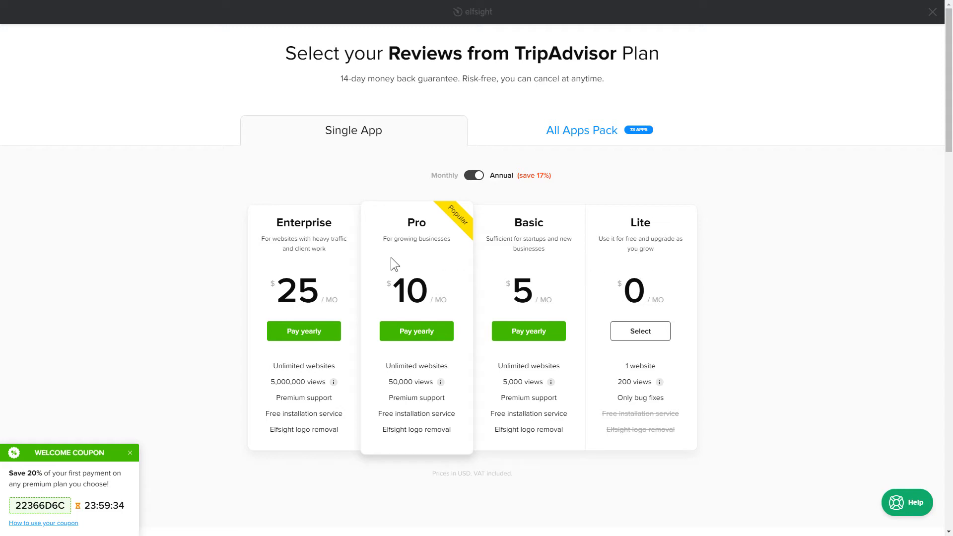
{"action": "mouse_move", "coordinate": [113, 457]}
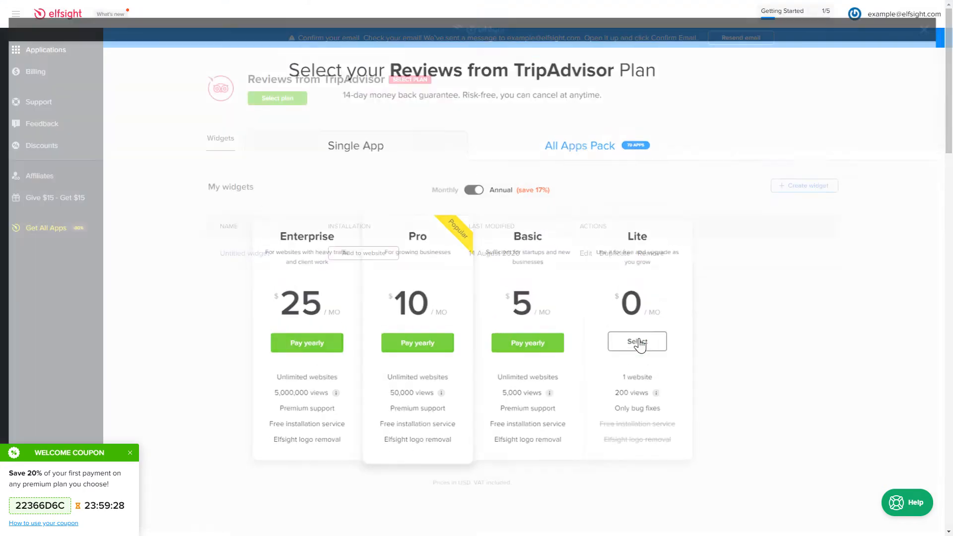
- Select the free Lite plan and copy the widget's embed code
{"action": "left_click", "coordinate": [636, 341]}
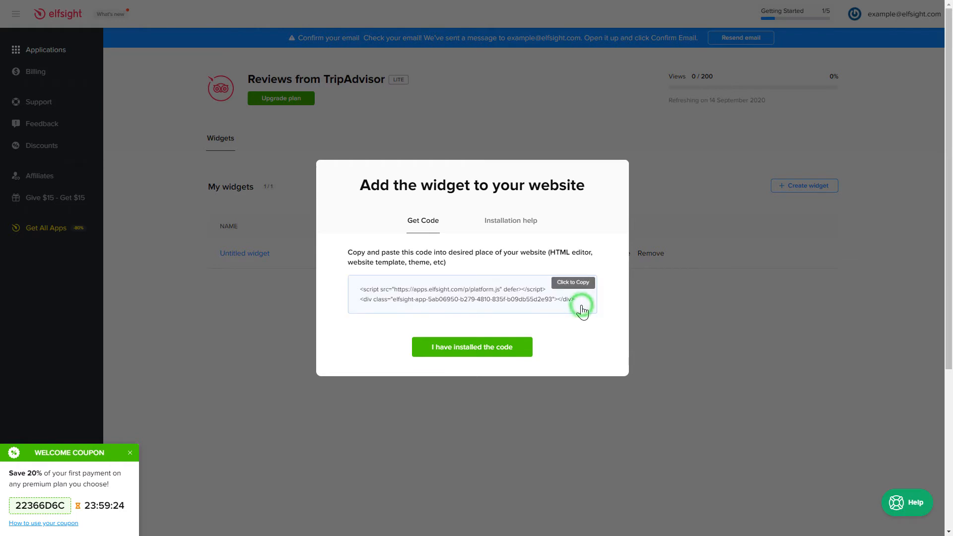
{"action": "left_click", "coordinate": [572, 282]}
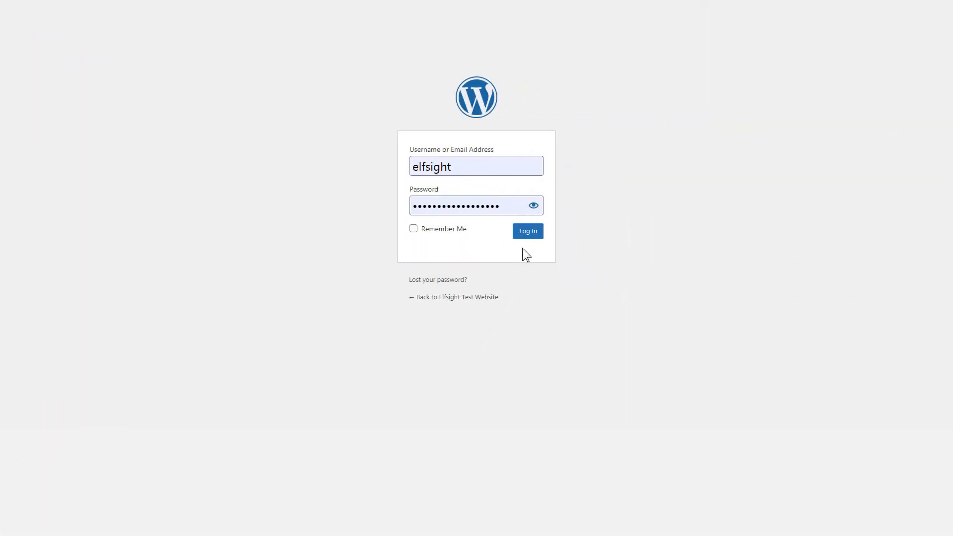
- Log in to WordPress and open the Homepage in Elementor from All Pages
{"action": "left_click", "coordinate": [526, 231]}
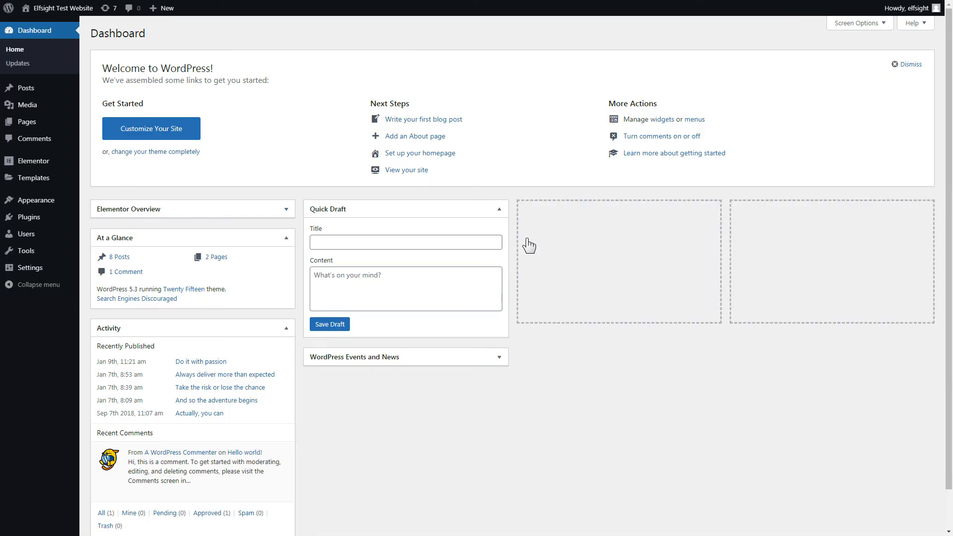
{"action": "mouse_move", "coordinate": [27, 122]}
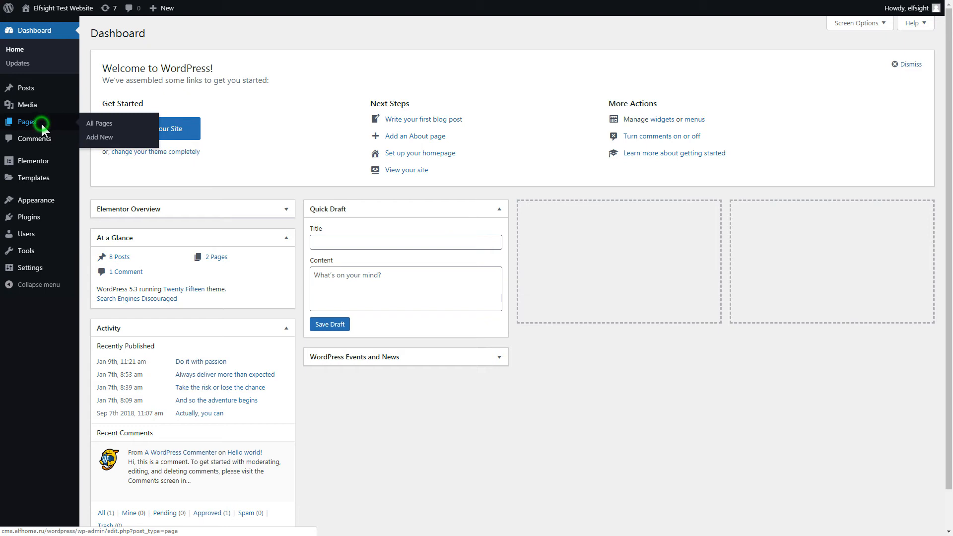
{"action": "left_click", "coordinate": [100, 123]}
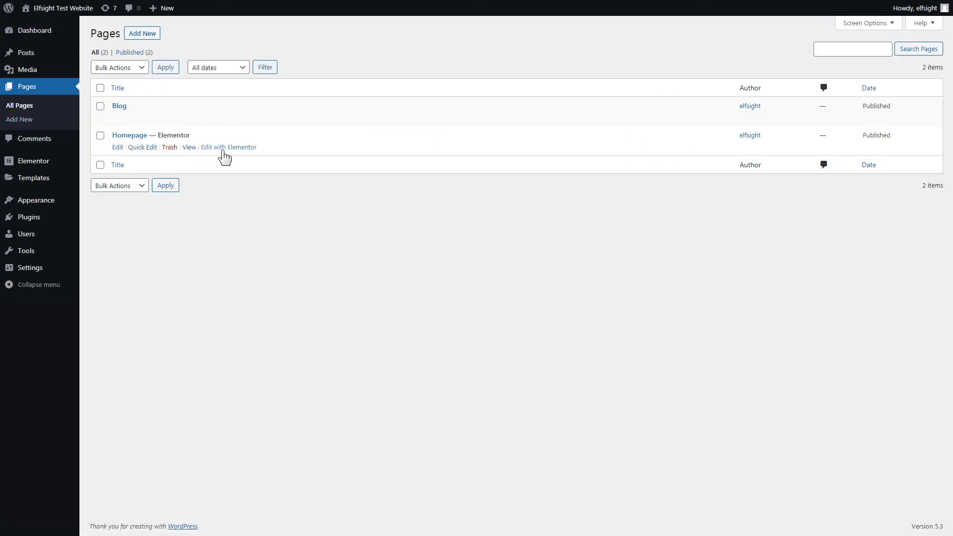
{"action": "left_click", "coordinate": [228, 147]}
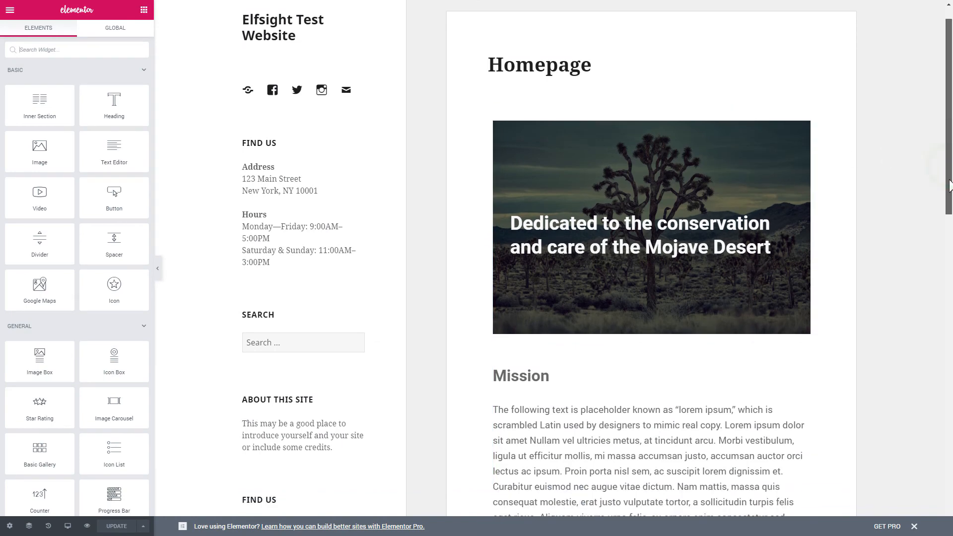
- Drag an HTML element onto the Homepage between the Mission and Goals sections
{"action": "scroll", "scroll_direction": "down", "scroll_amount": 3}
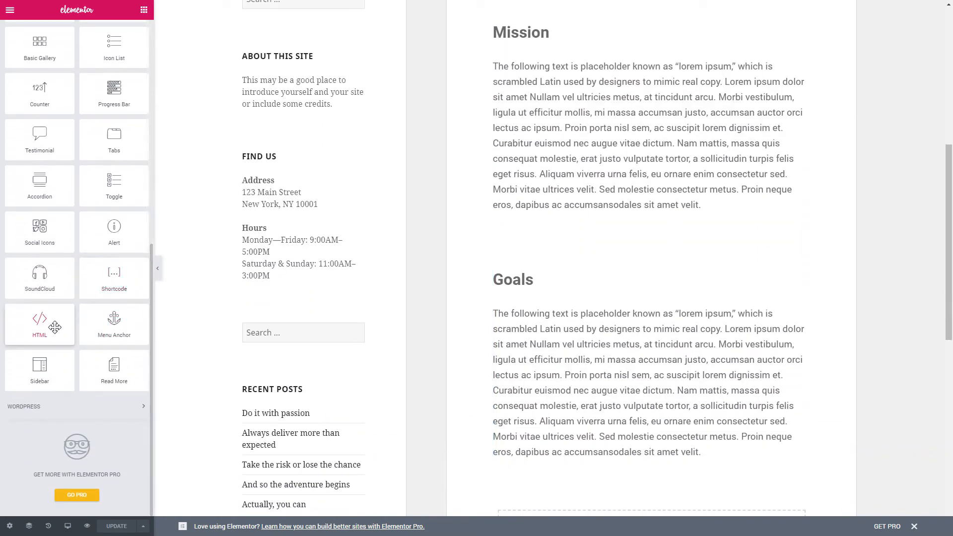
{"action": "left_click_drag", "start_coordinate": [39, 324], "coordinate": [253, 289]}
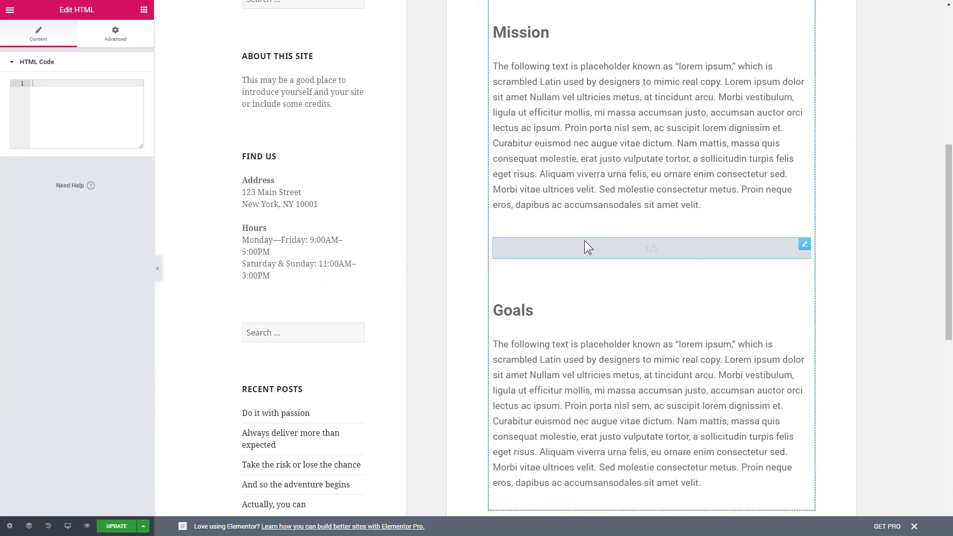
- Paste the copied Elfsight embed code into the HTML element's code box
{"action": "right_click", "coordinate": [79, 92]}
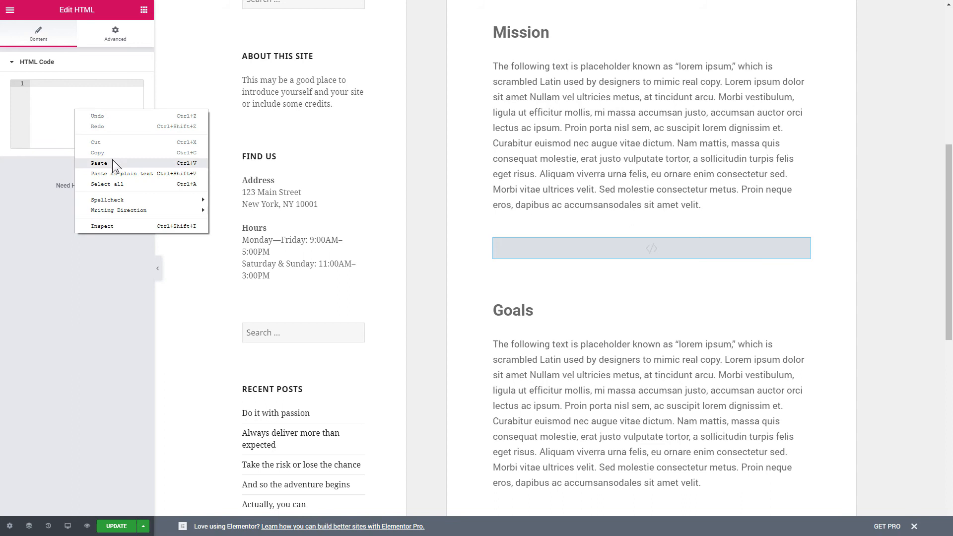
{"action": "left_click", "coordinate": [98, 163]}
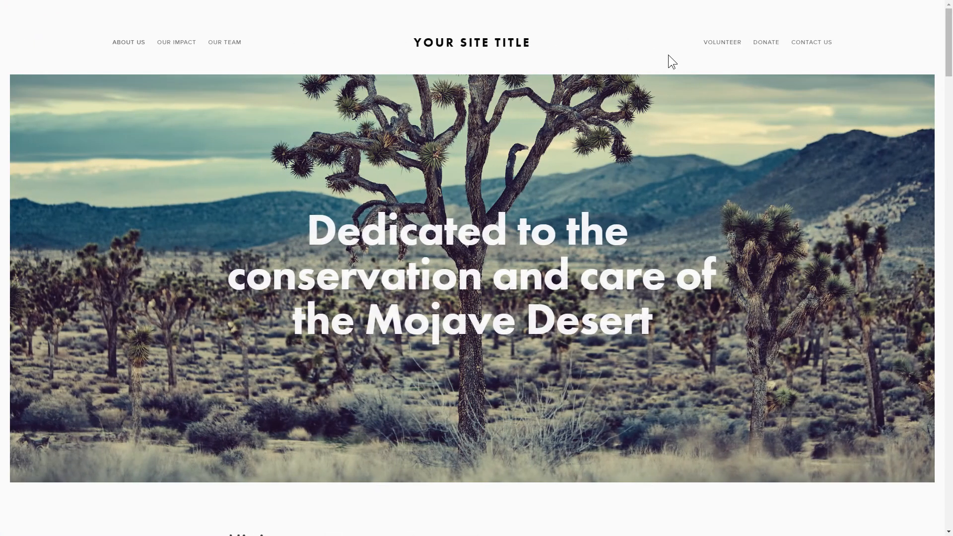
- Scroll the live homepage down to the TripAdvisor reviews widget rated 5.0
{"action": "scroll", "scroll_direction": "down", "scroll_amount": 3}
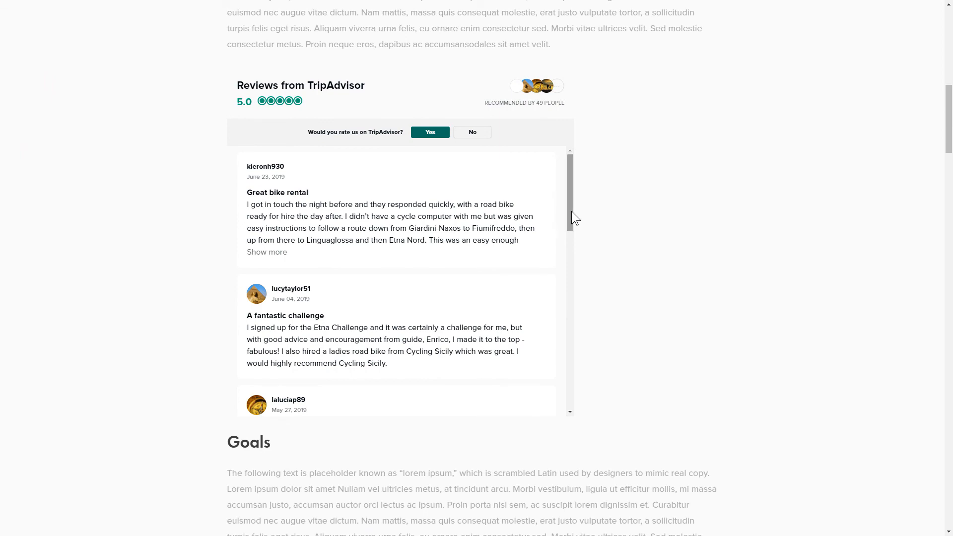
{"action": "scroll", "scroll_direction": "down", "scroll_amount": 3}
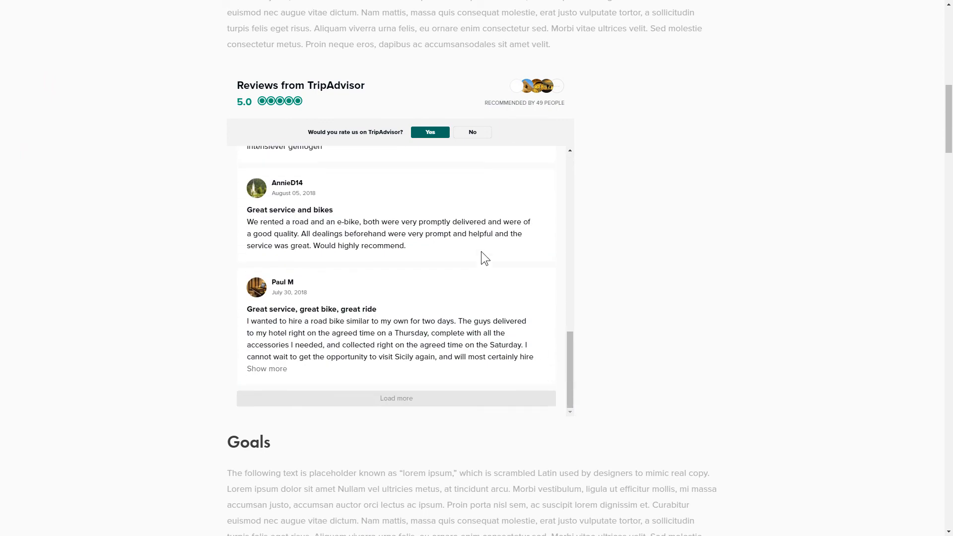